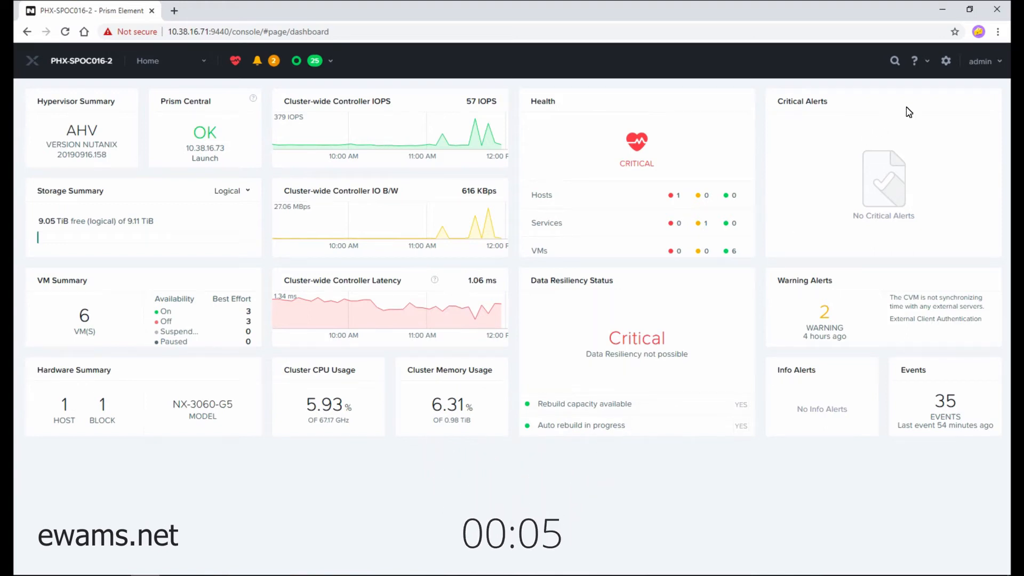
- Go from the dashboard to the cluster's Settings page
left_click(946, 61)
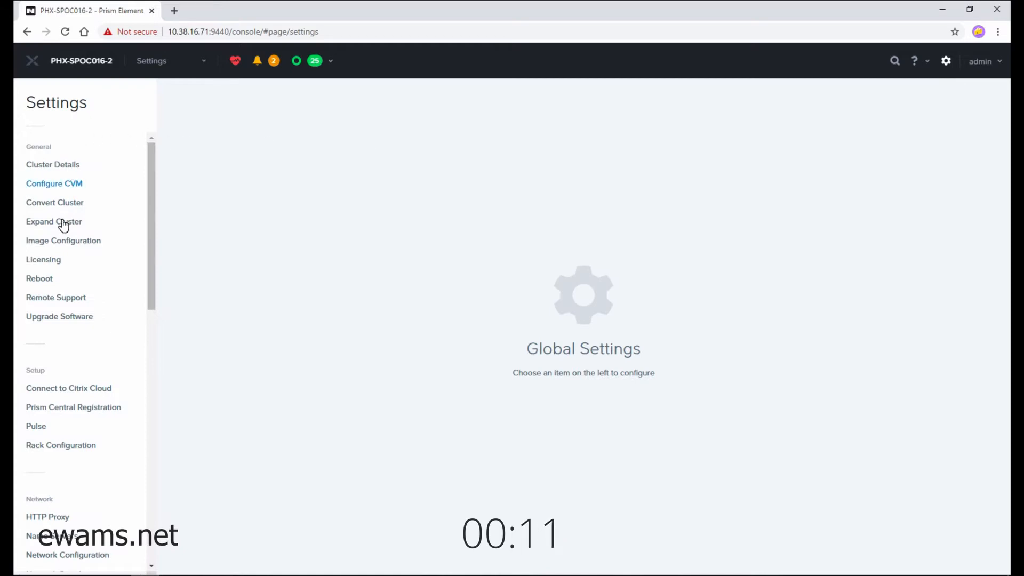
- Show the Image Configuration list with its seven existing disk and ISO images
left_click(63, 240)
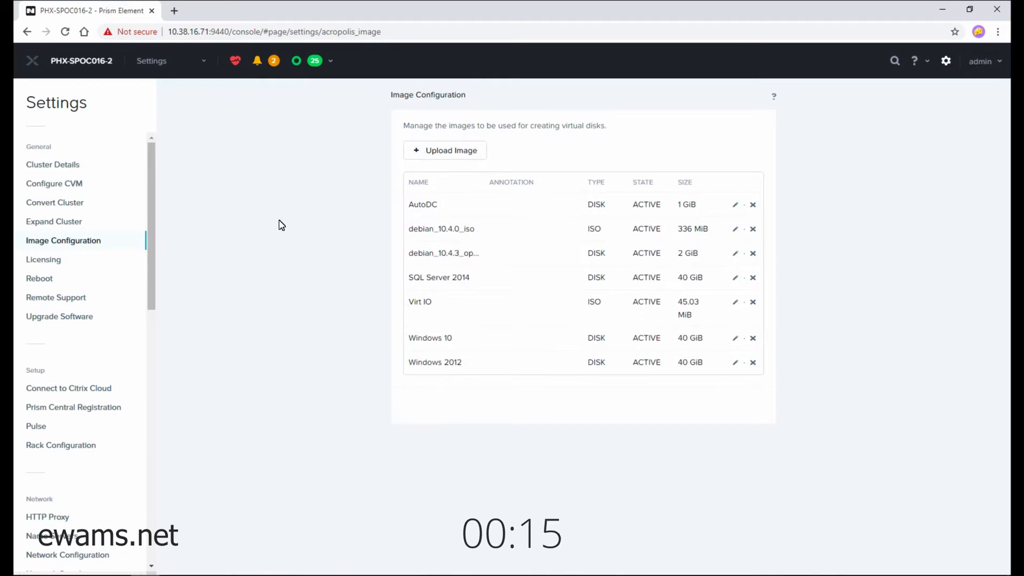
mouse_move(292, 222)
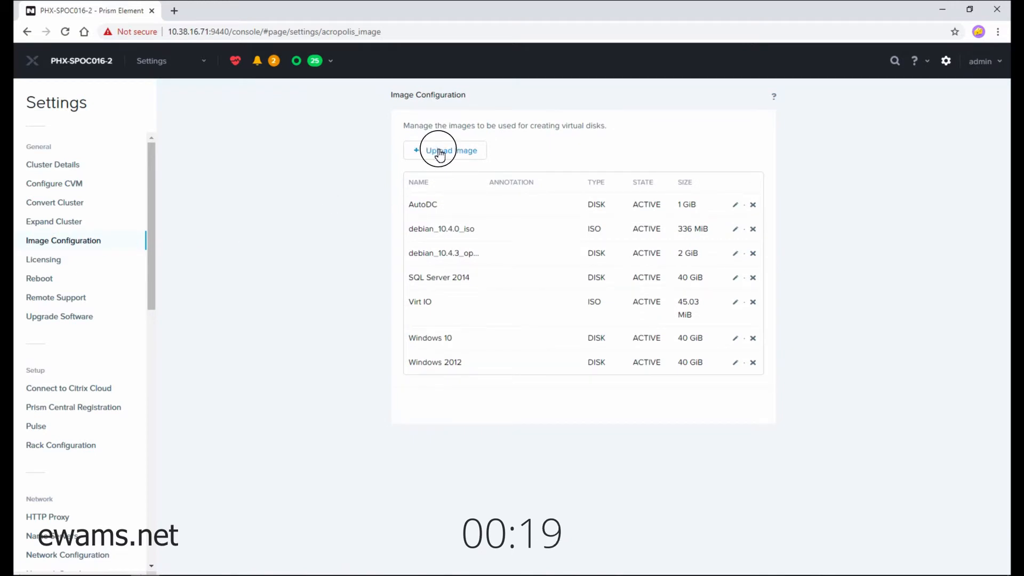
- Create a new image 'debian_vmdk' of type DISK on default-container, sourced from a local file upload
left_click(444, 150)
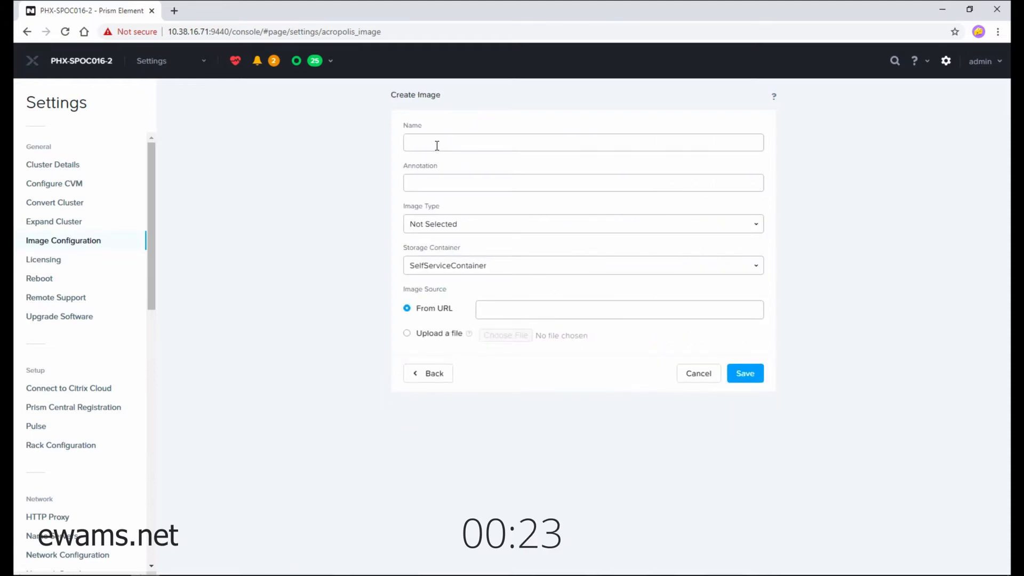
type("debian_")
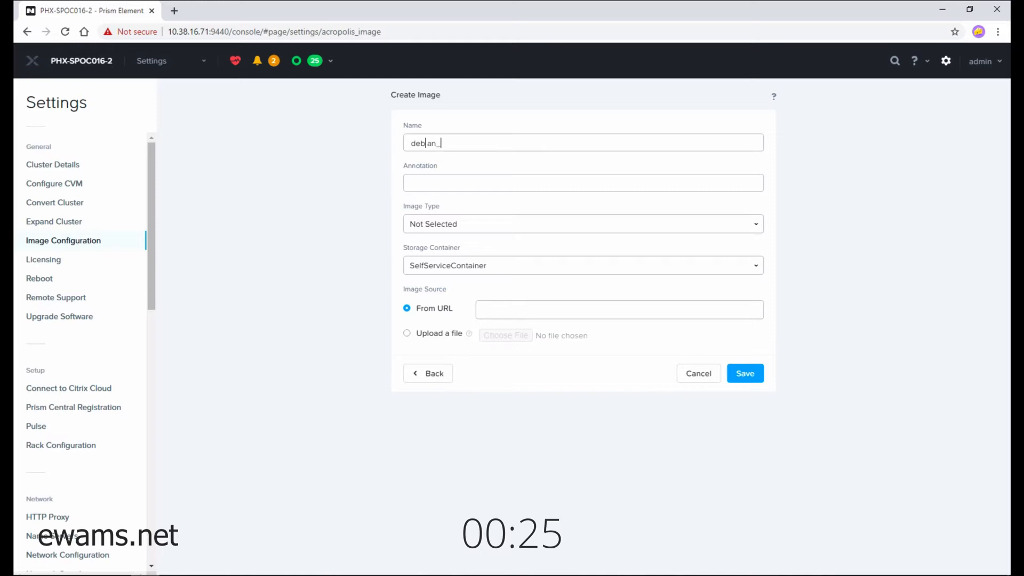
type("vmdk")
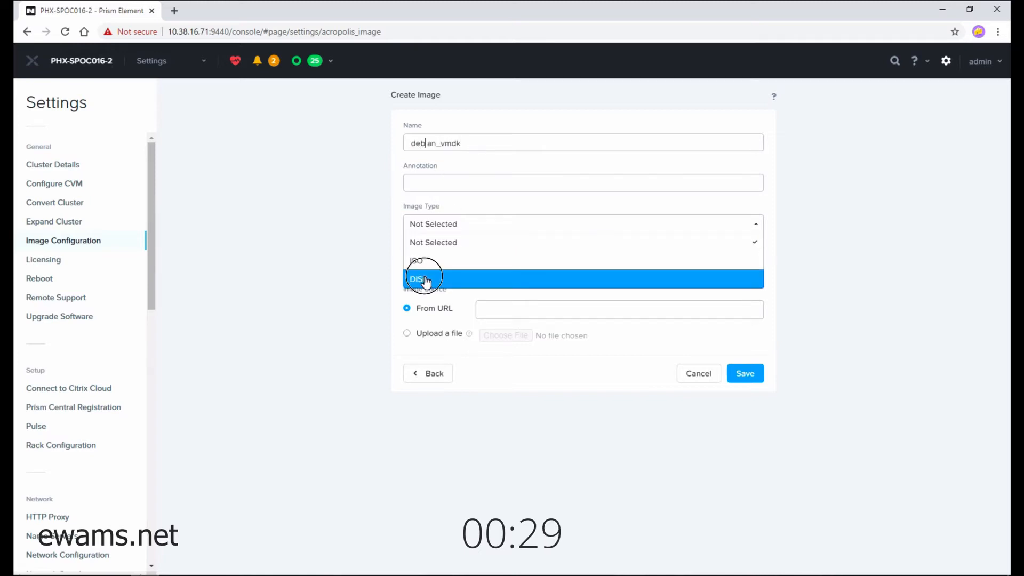
left_click(418, 279)
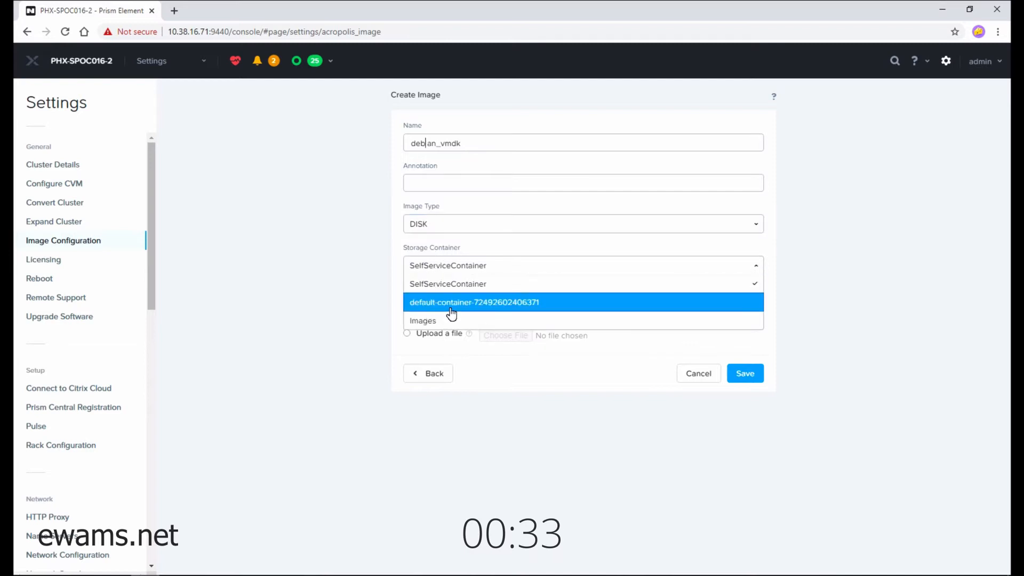
mouse_move(430, 306)
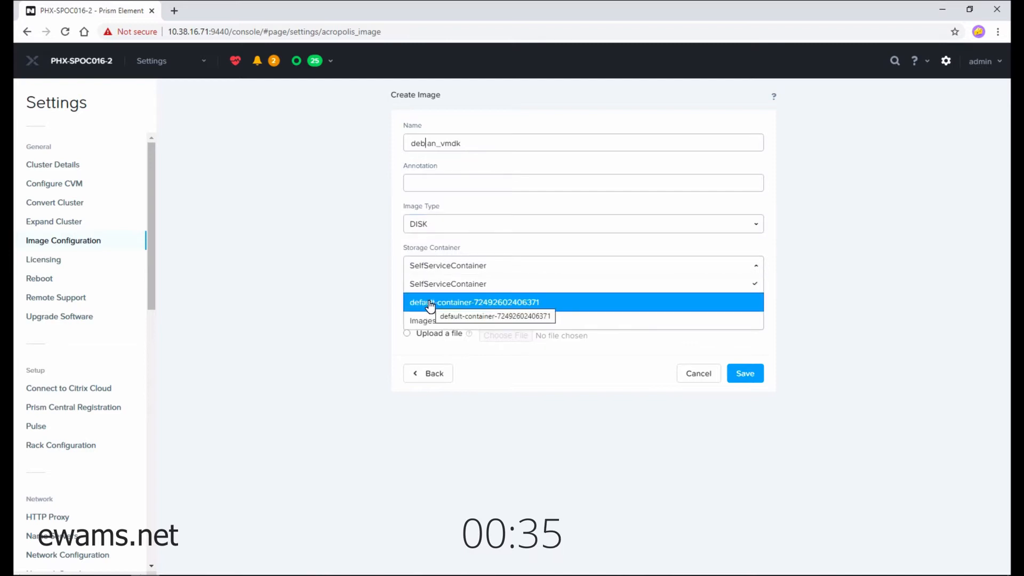
left_click(479, 302)
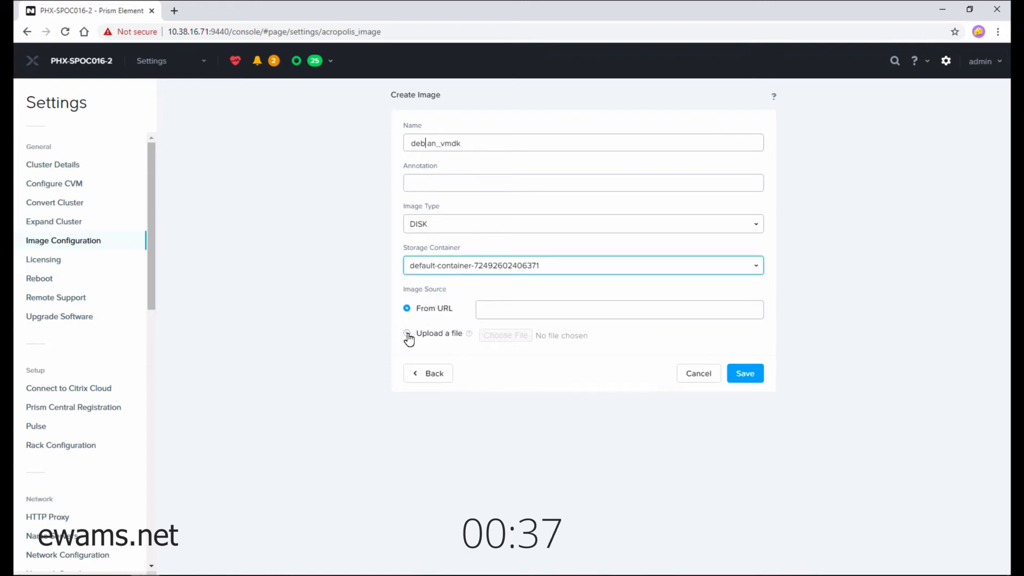
left_click(406, 334)
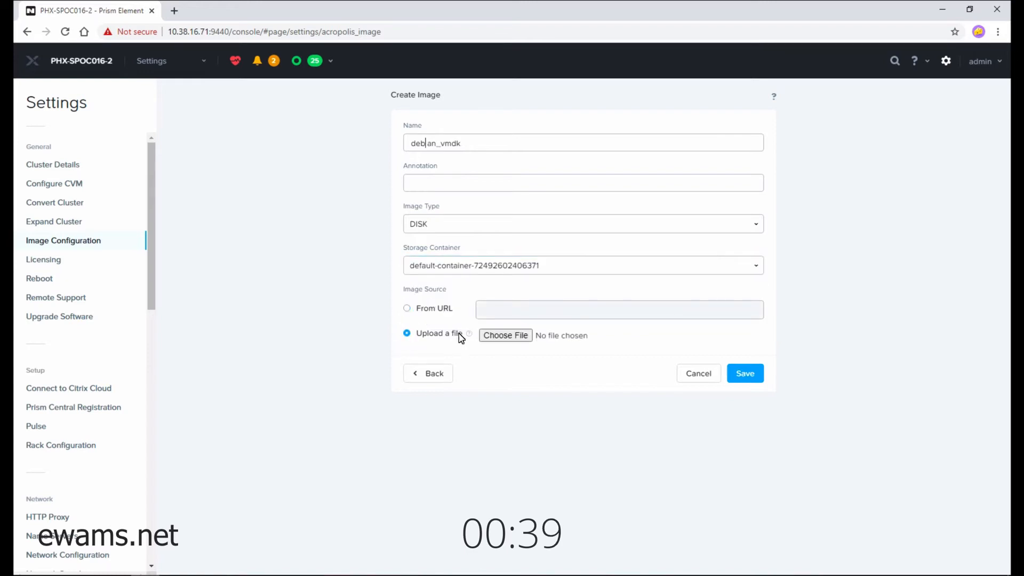
mouse_move(506, 335)
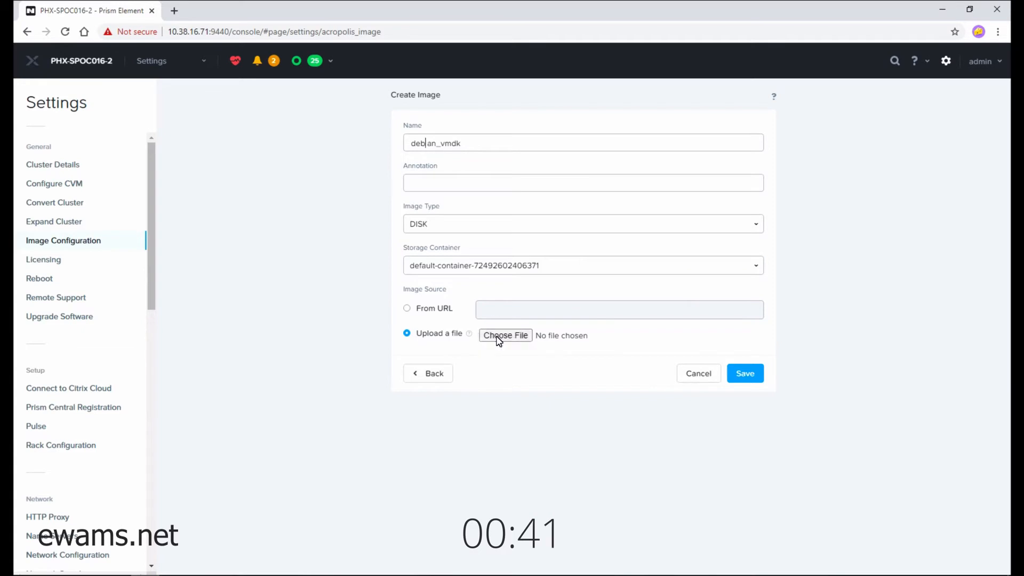
- Attach Debian 10 (64bit).vmdk from Downloads as the image's upload source
left_click(504, 335)
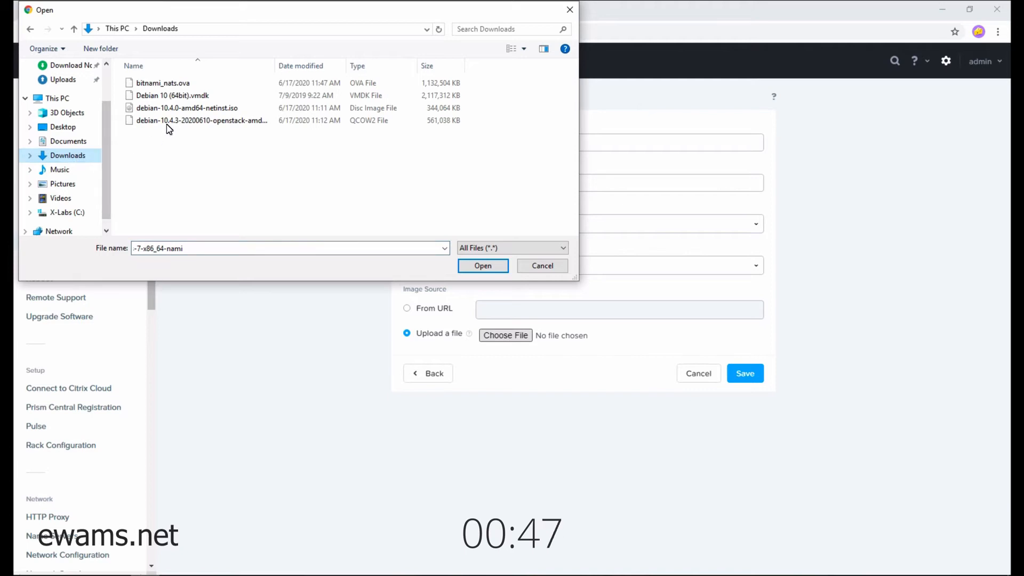
left_click(173, 95)
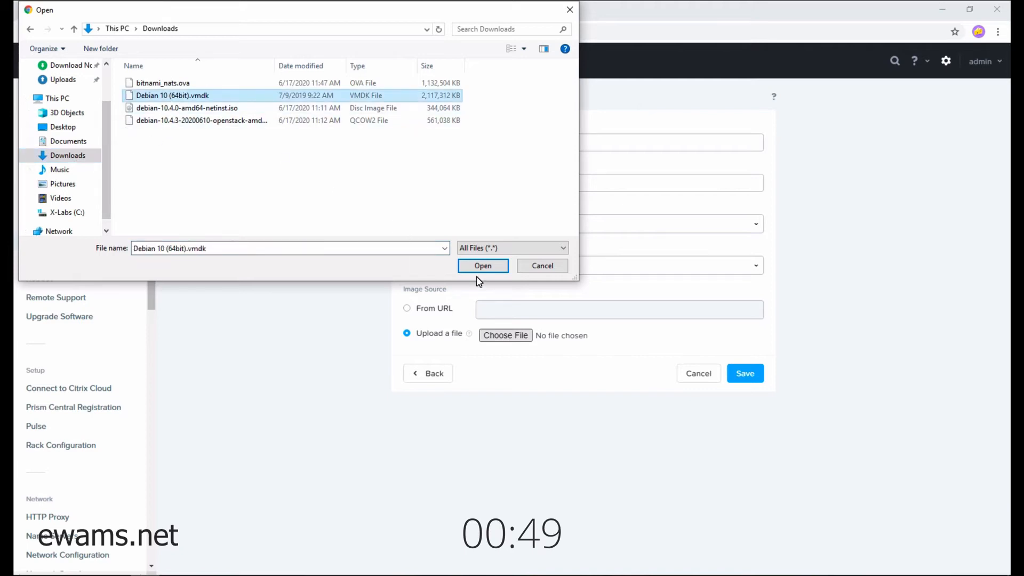
left_click(482, 266)
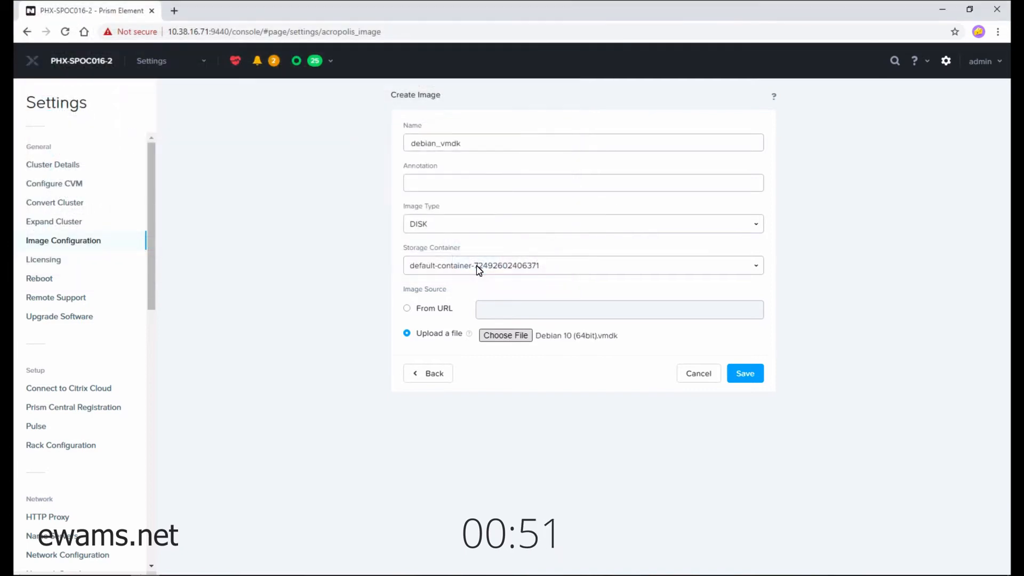
left_click(744, 373)
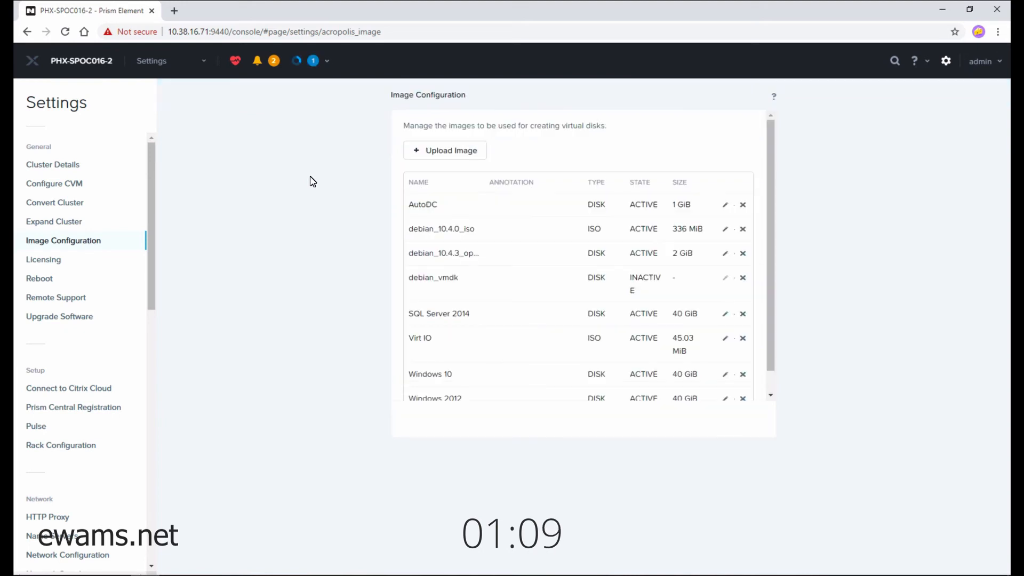
mouse_move(417, 277)
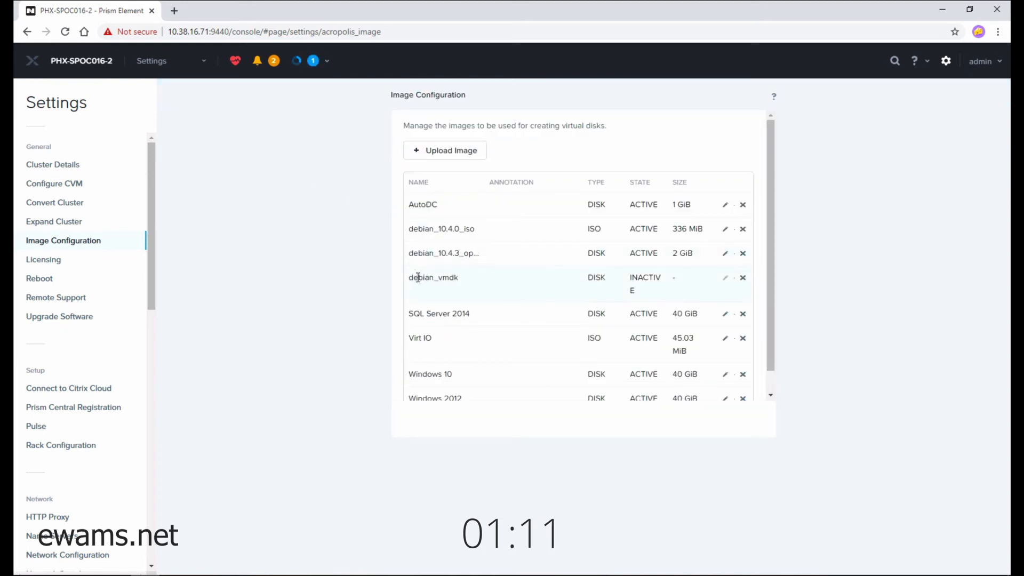
double_click(433, 277)
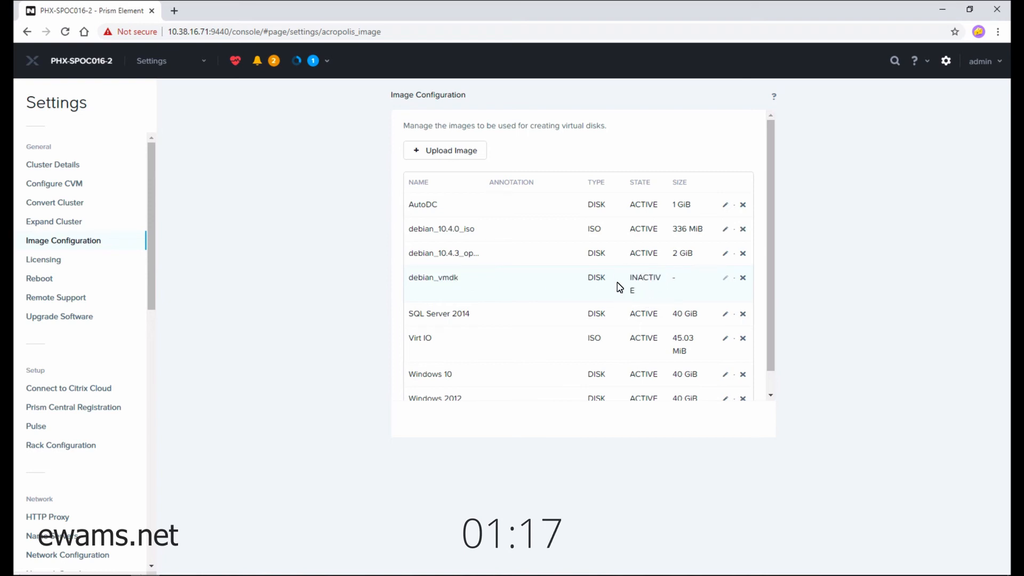
mouse_move(326, 74)
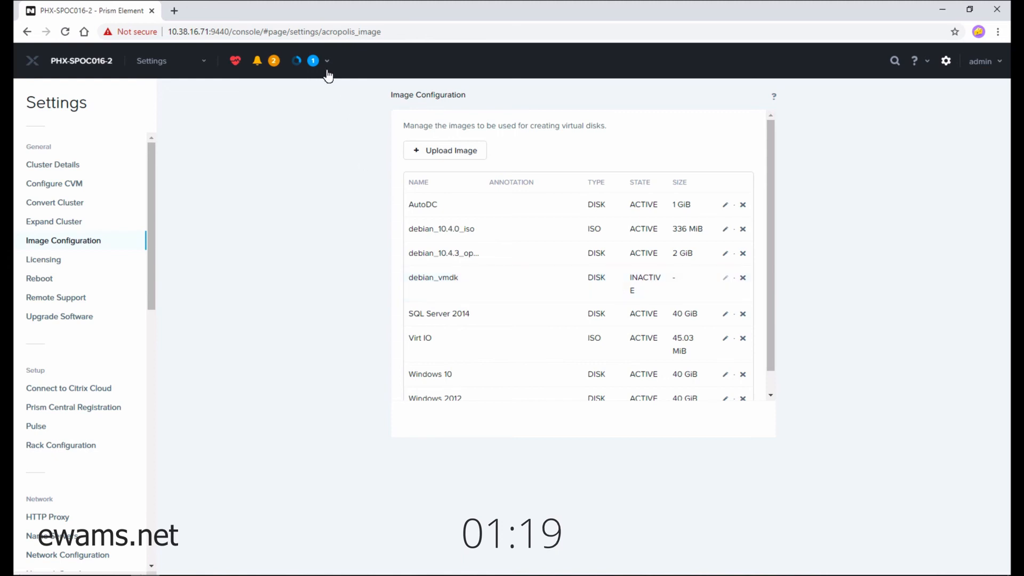
left_click(313, 59)
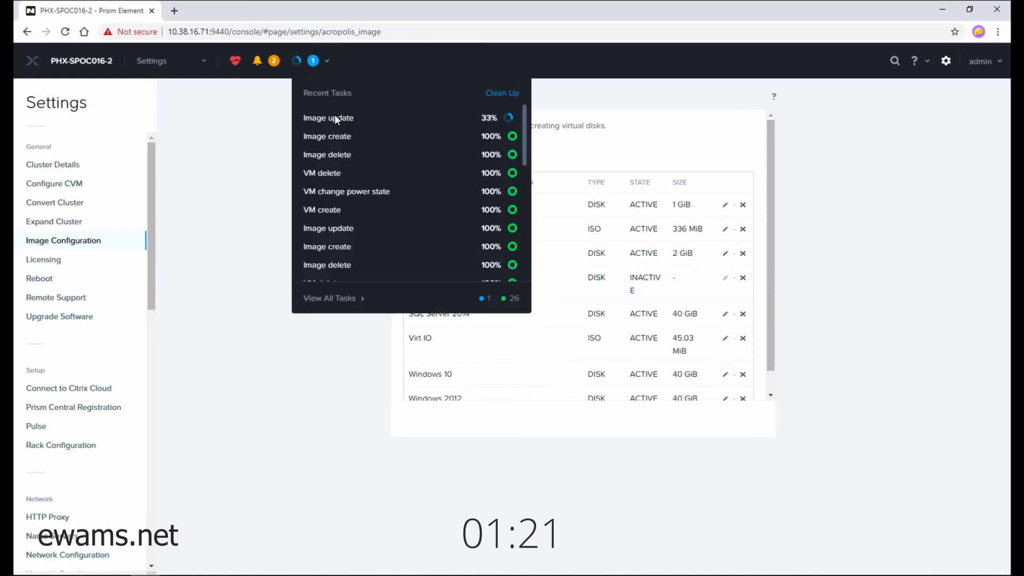
mouse_move(437, 125)
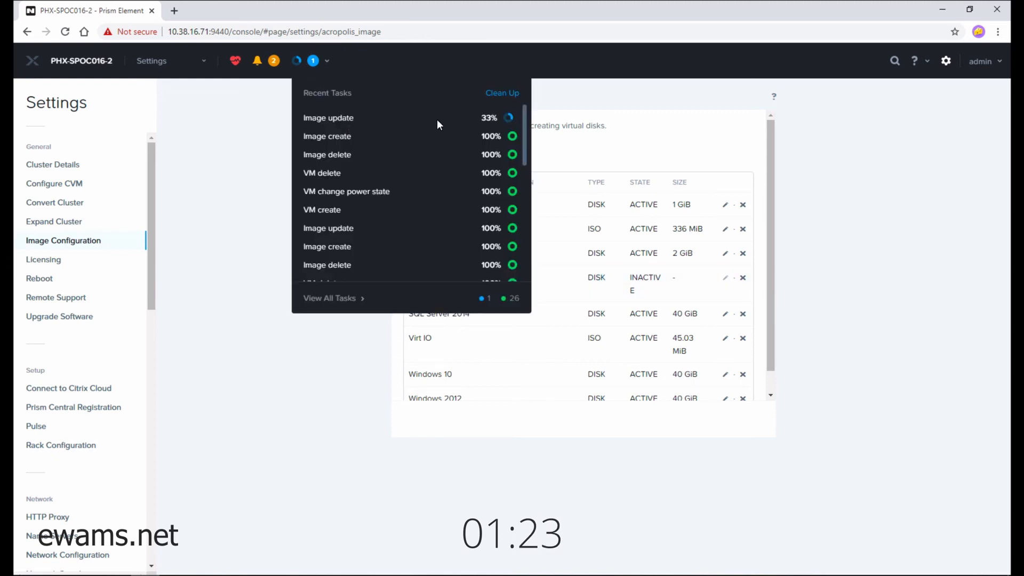
mouse_move(258, 203)
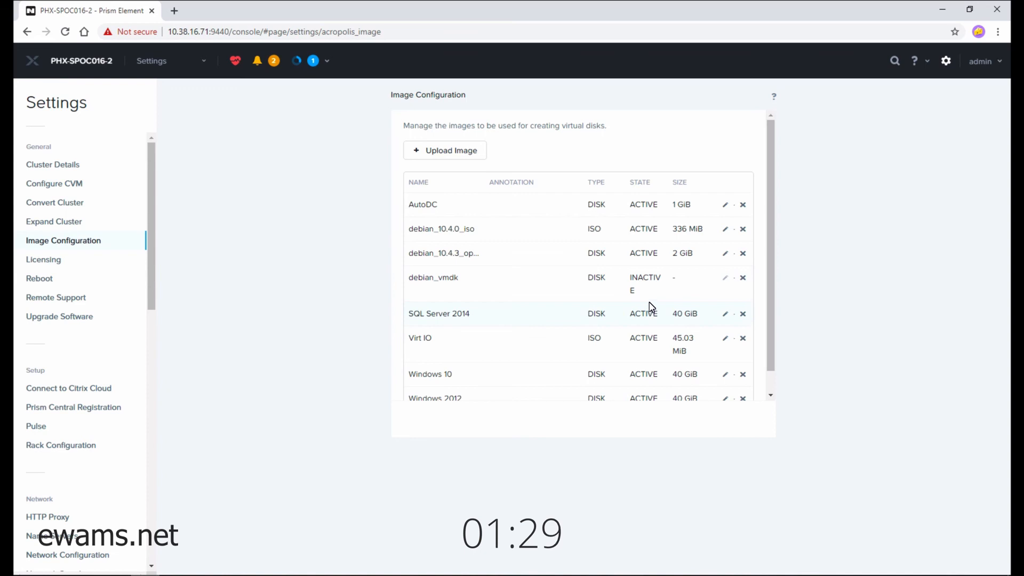
mouse_move(650, 298)
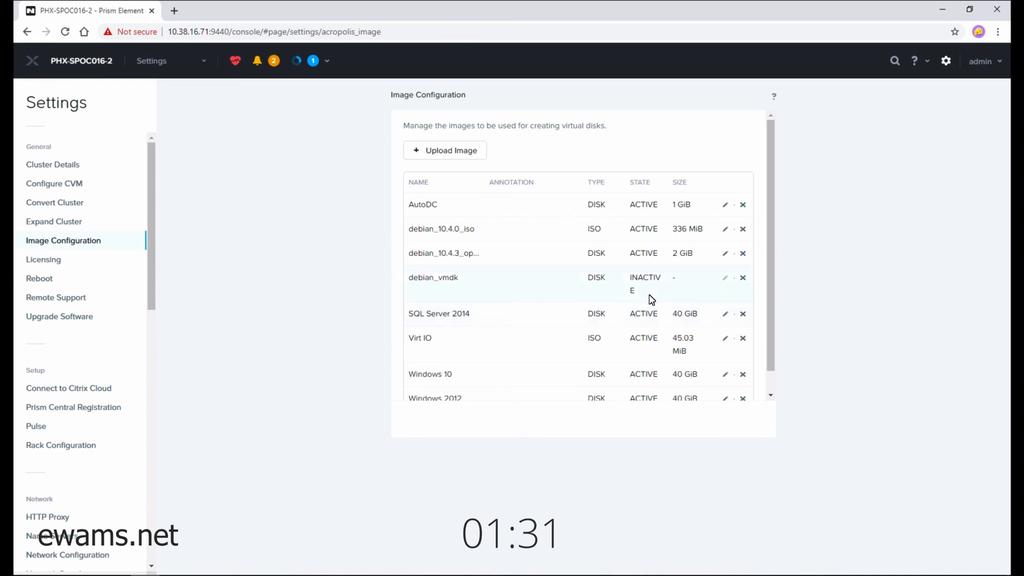